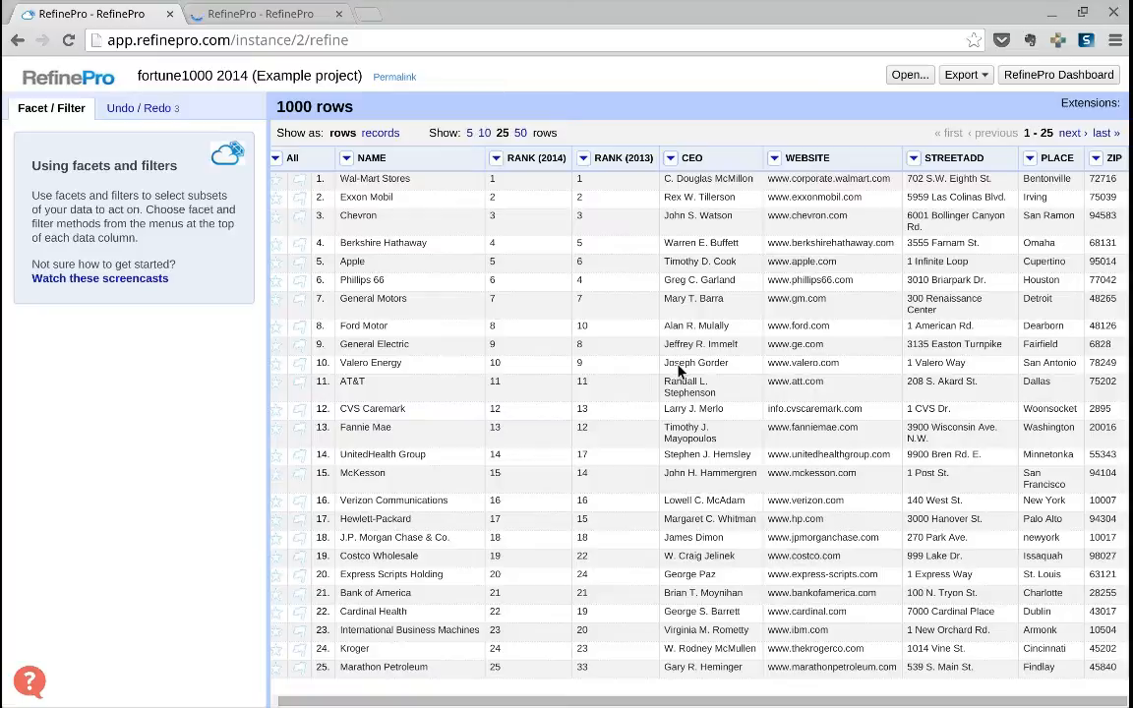
pyautogui.moveTo(1086, 177)
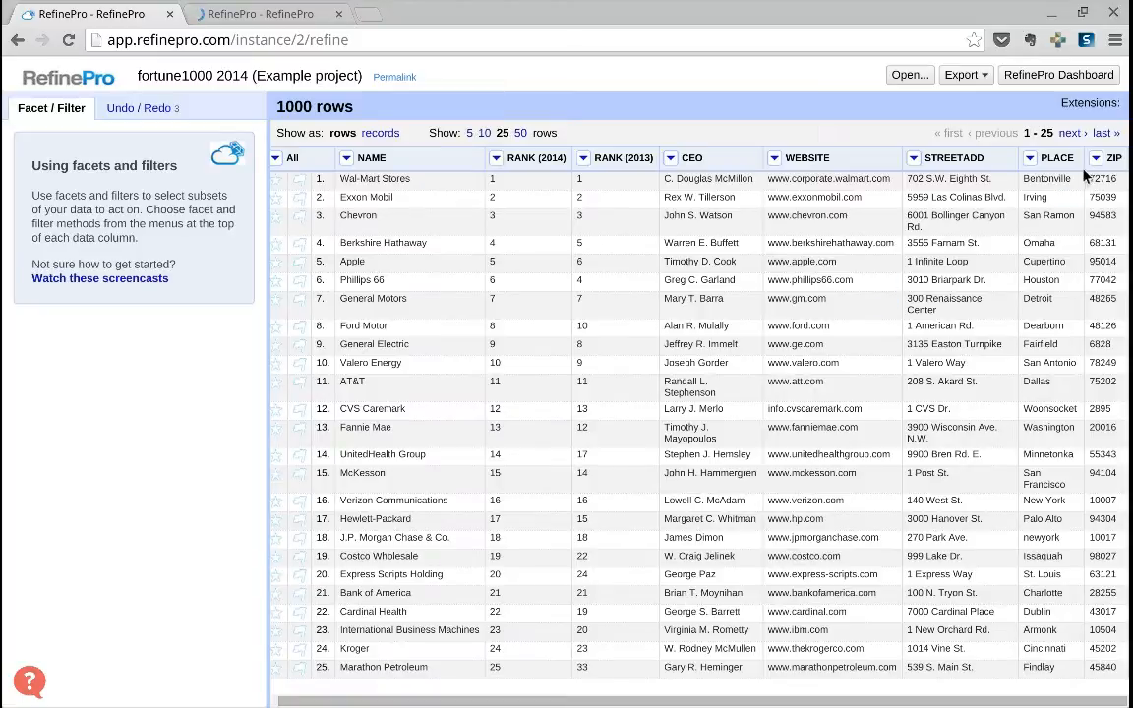
pyautogui.moveTo(700, 362)
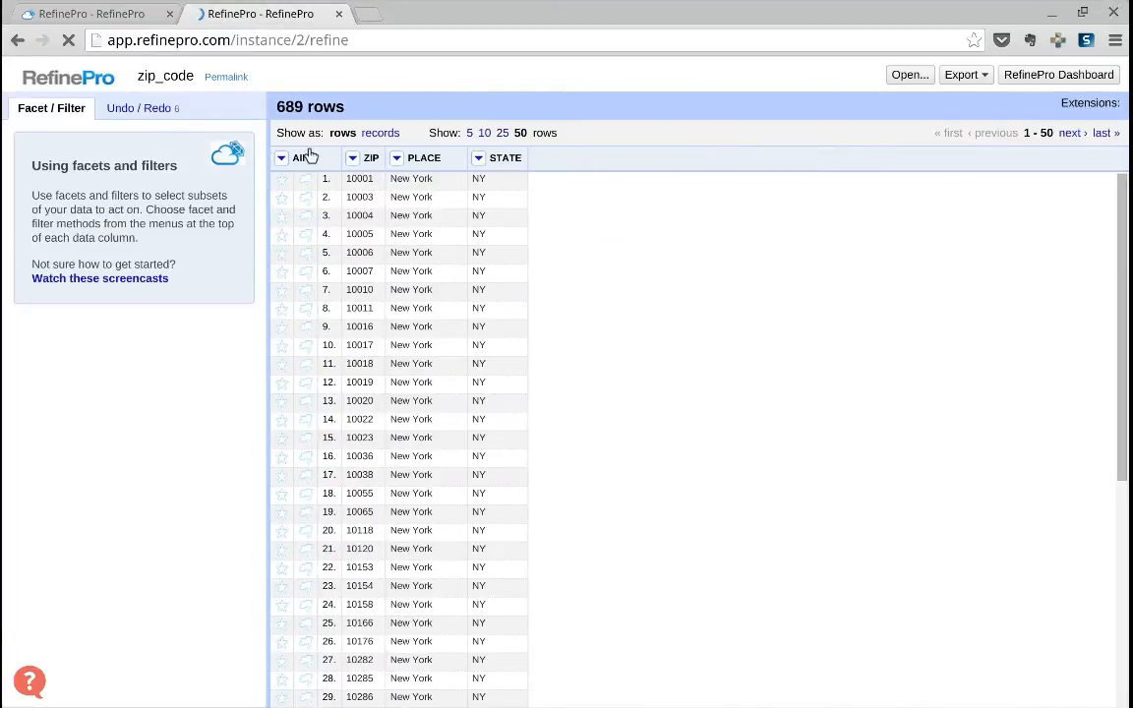
pyautogui.moveTo(409, 364)
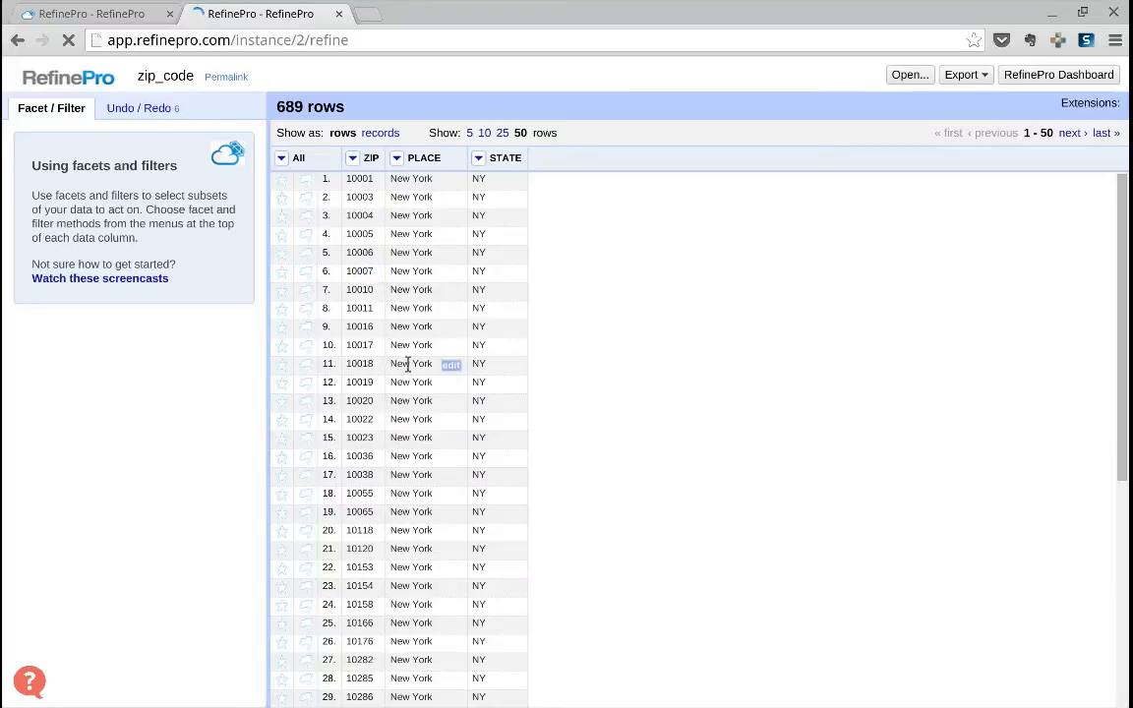
pyautogui.moveTo(480, 358)
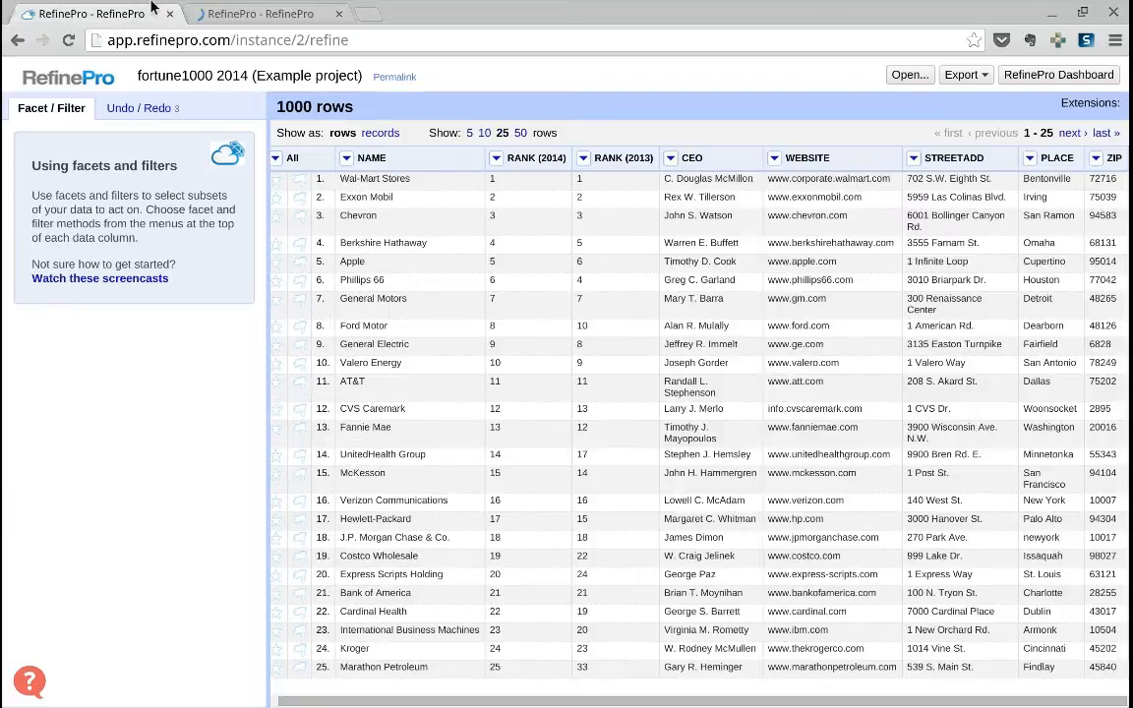
pyautogui.moveTo(1067, 264)
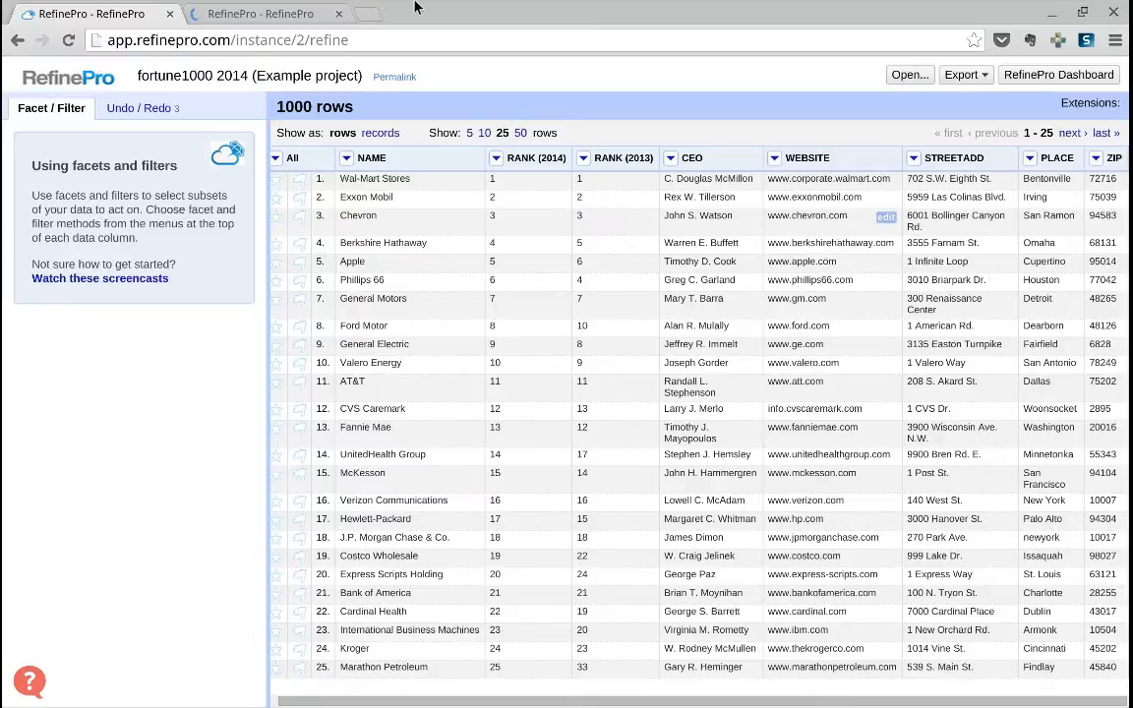
pyautogui.moveTo(811, 126)
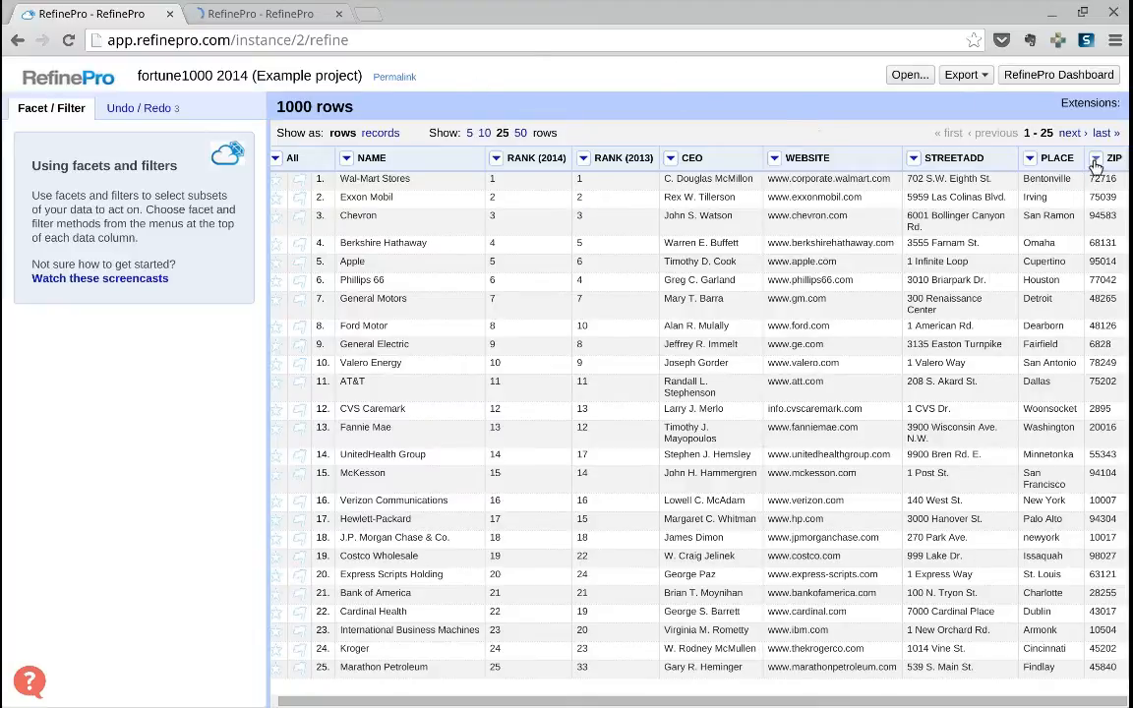
# Start adding a new column based on the ZIP column from its Edit column menu.
pyautogui.click(1094, 157)
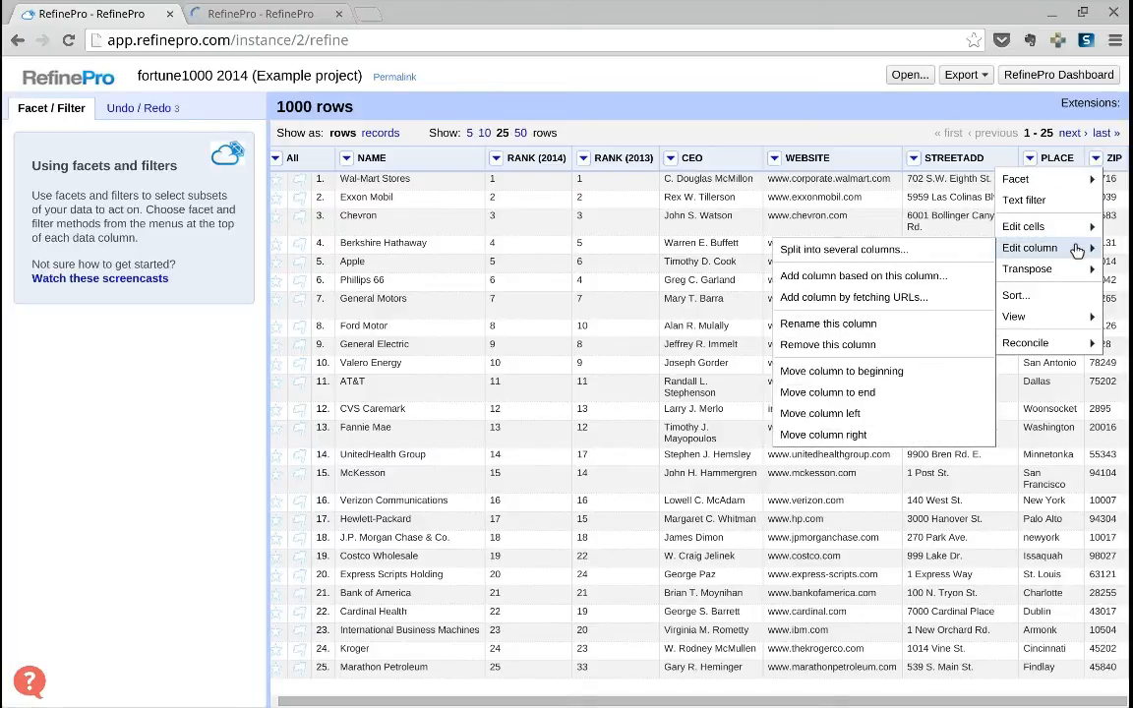
pyautogui.click(862, 275)
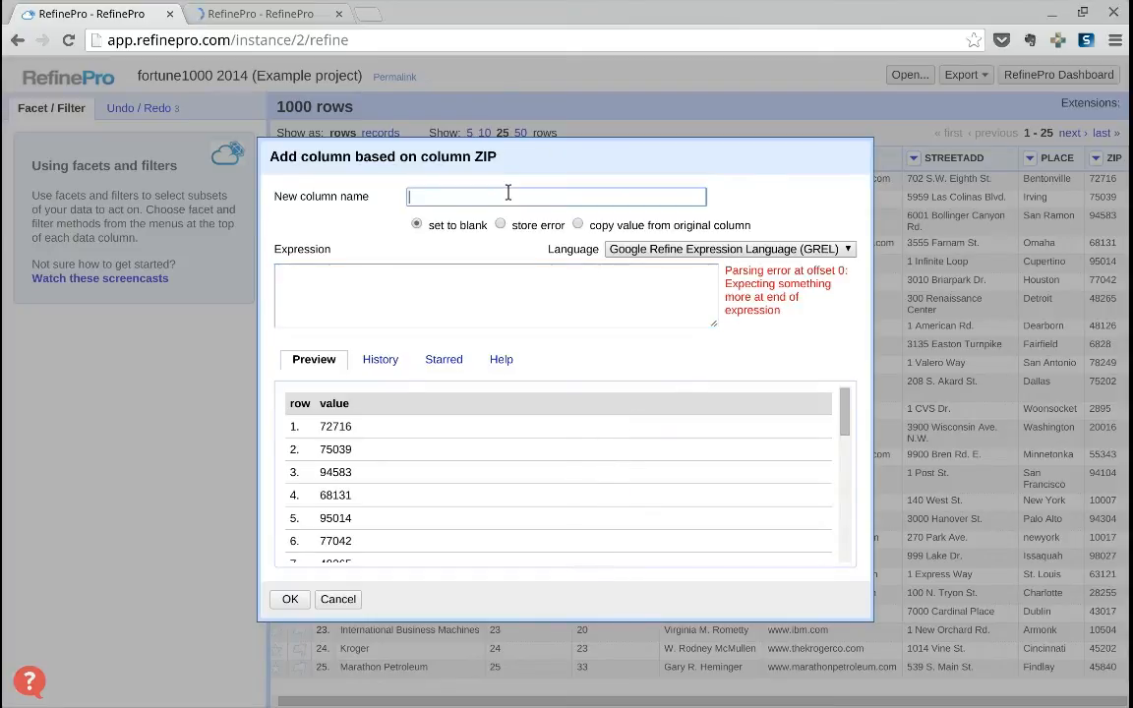
# Name the column STATE and enter the expression cell.cross("zip_code","ZIP").
pyautogui.write('STATE')
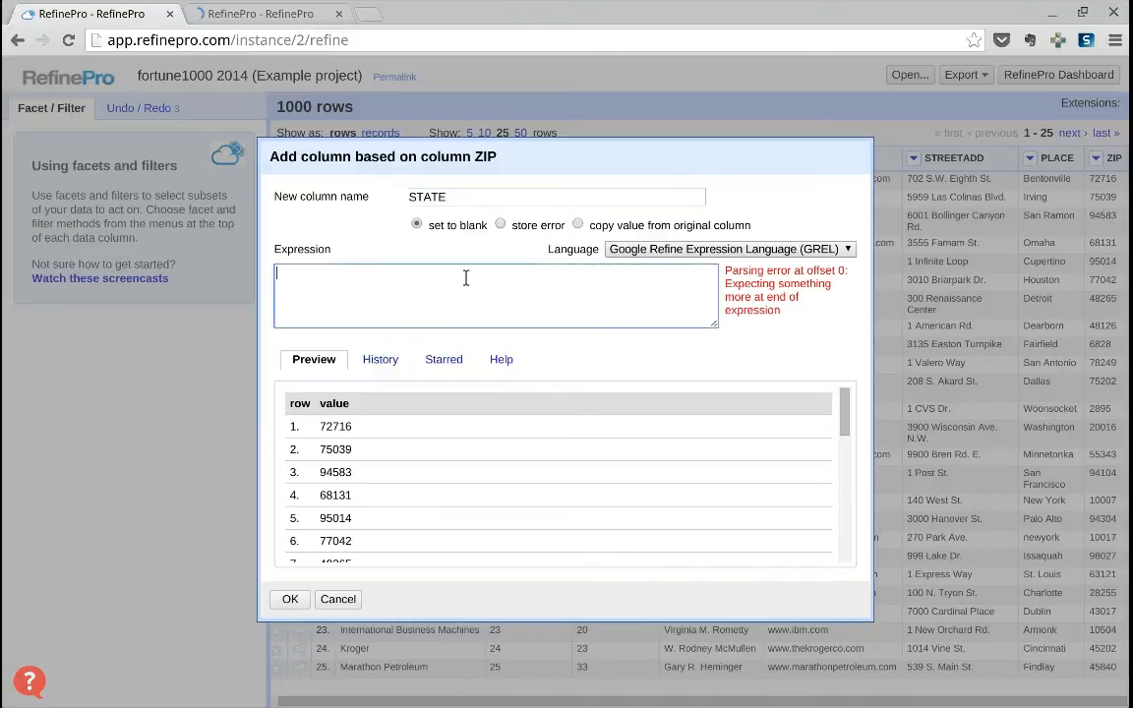
pyautogui.write('cell.cros')
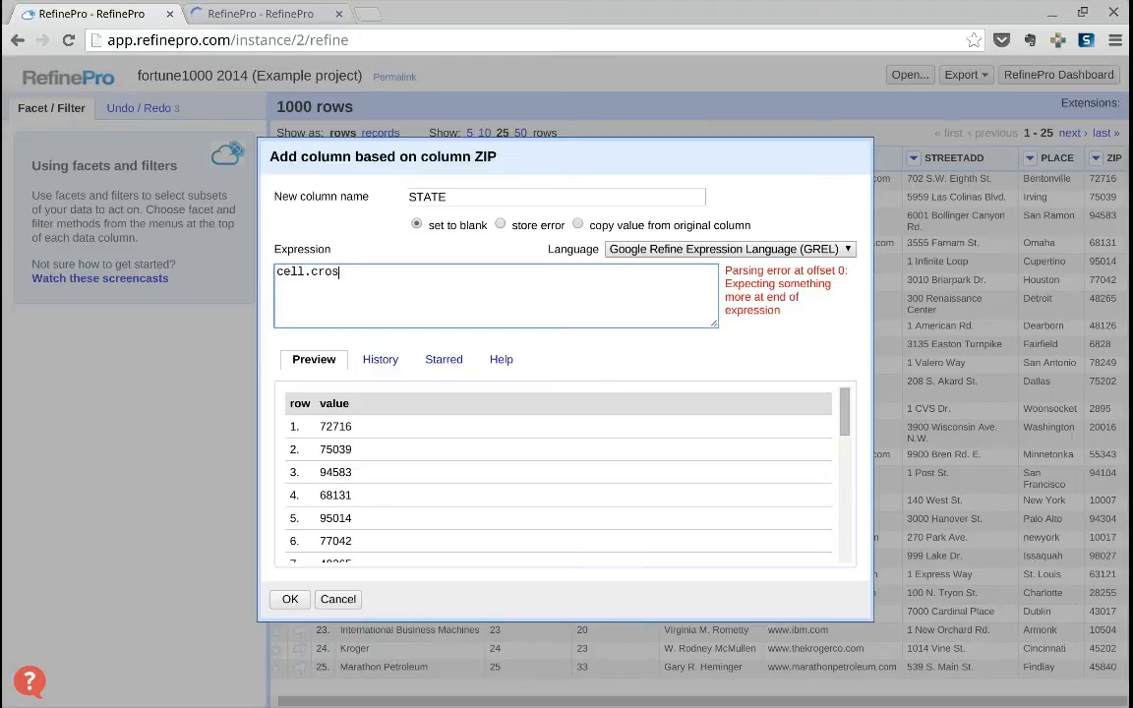
pyautogui.write('s')
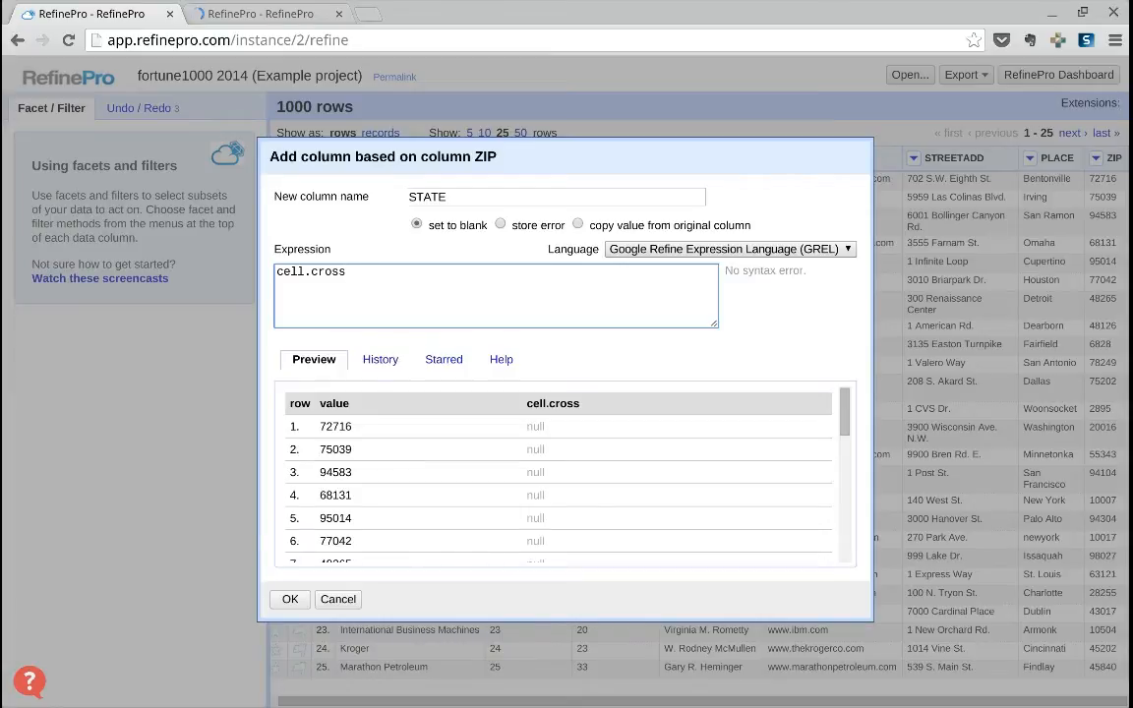
pyautogui.write('(')
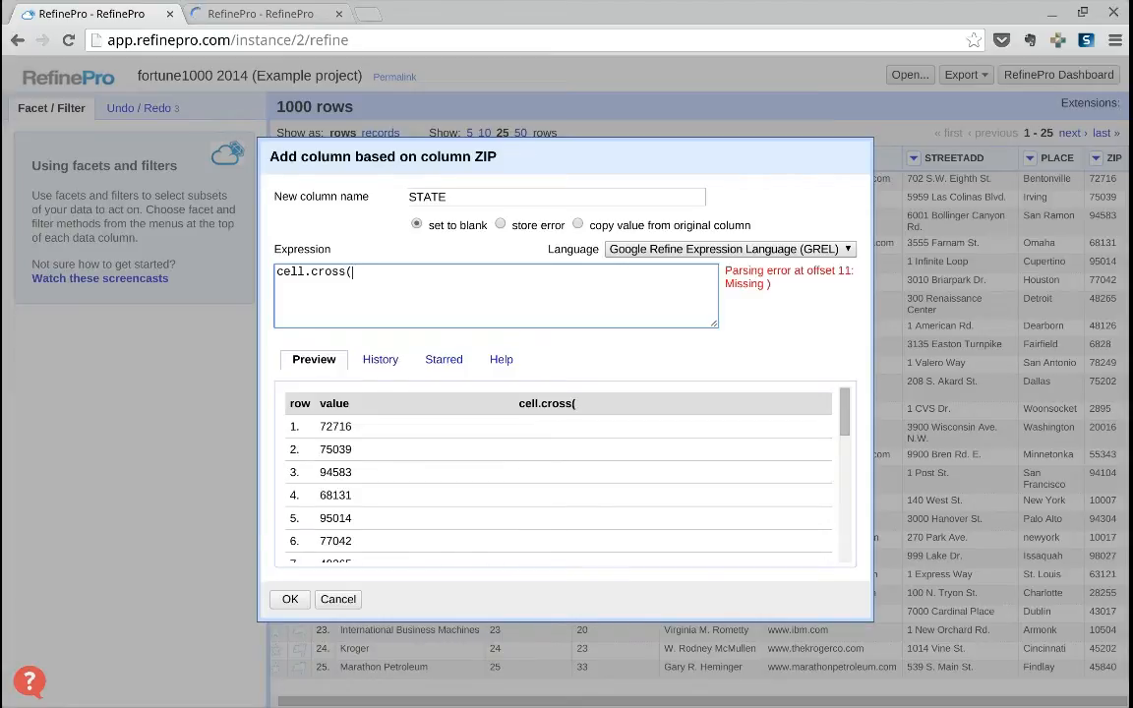
pyautogui.write('"z')
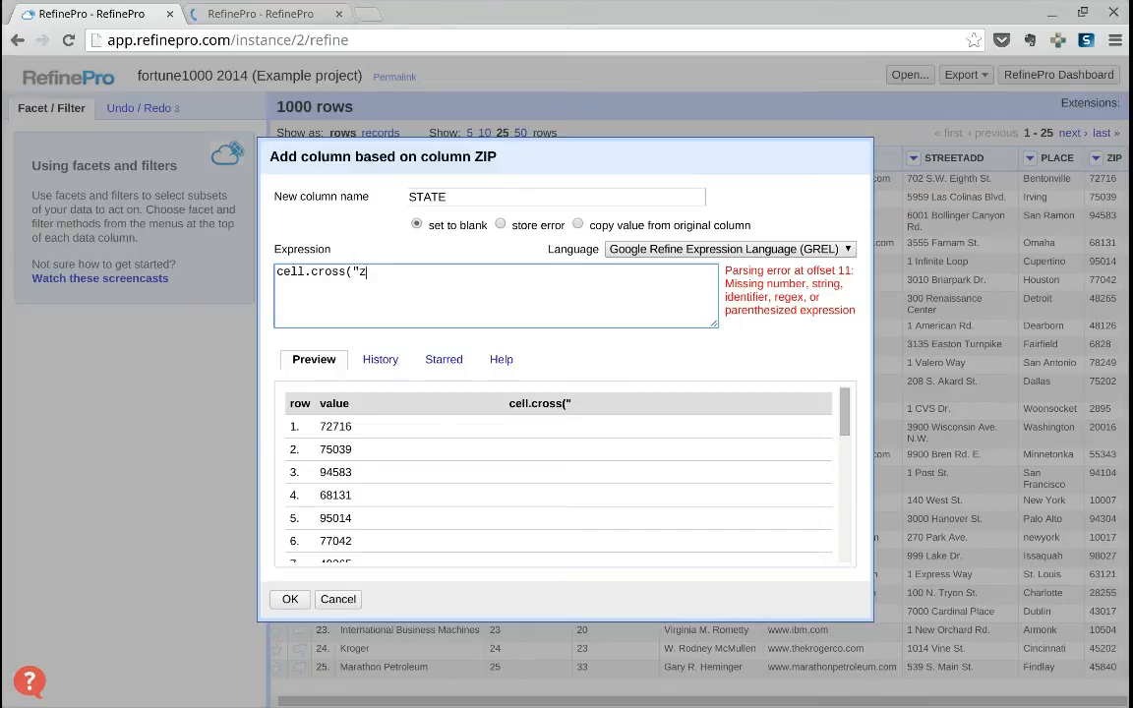
pyautogui.write('ip_')
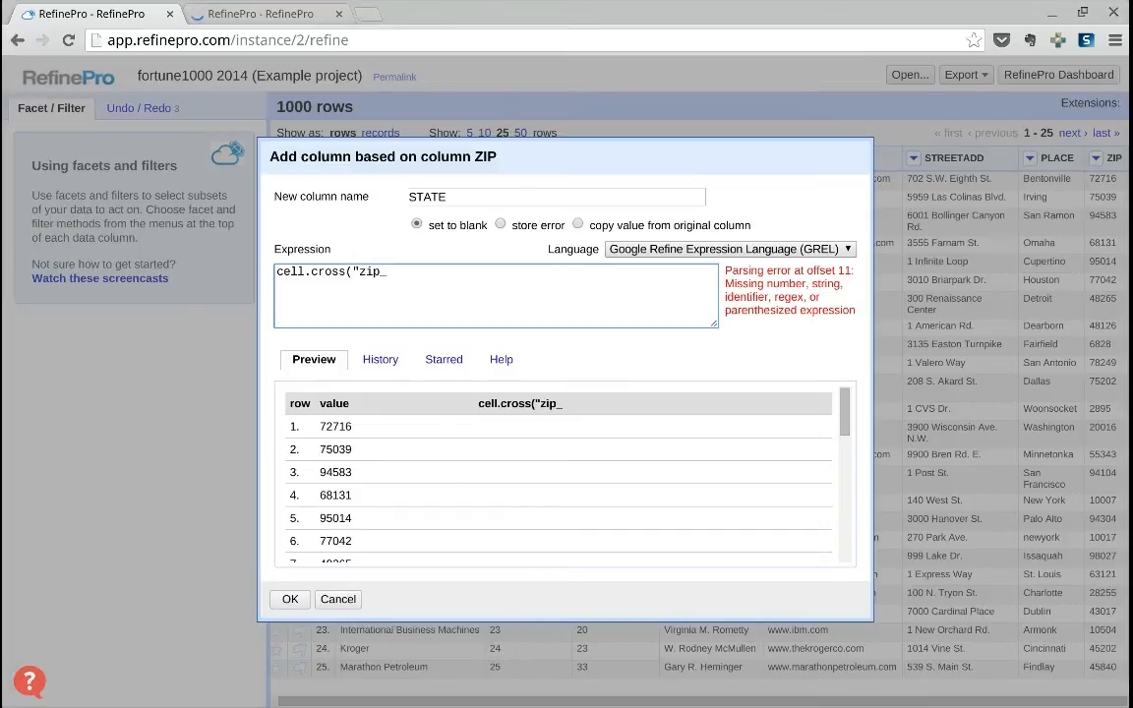
pyautogui.write('code')
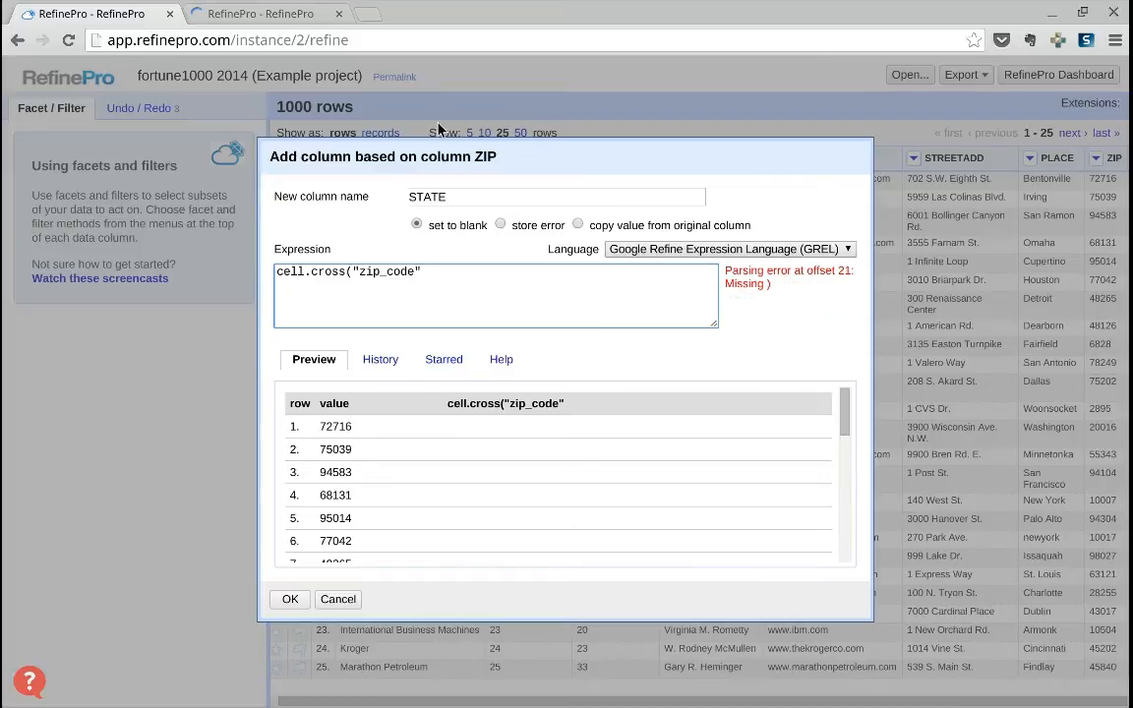
pyautogui.write(',')
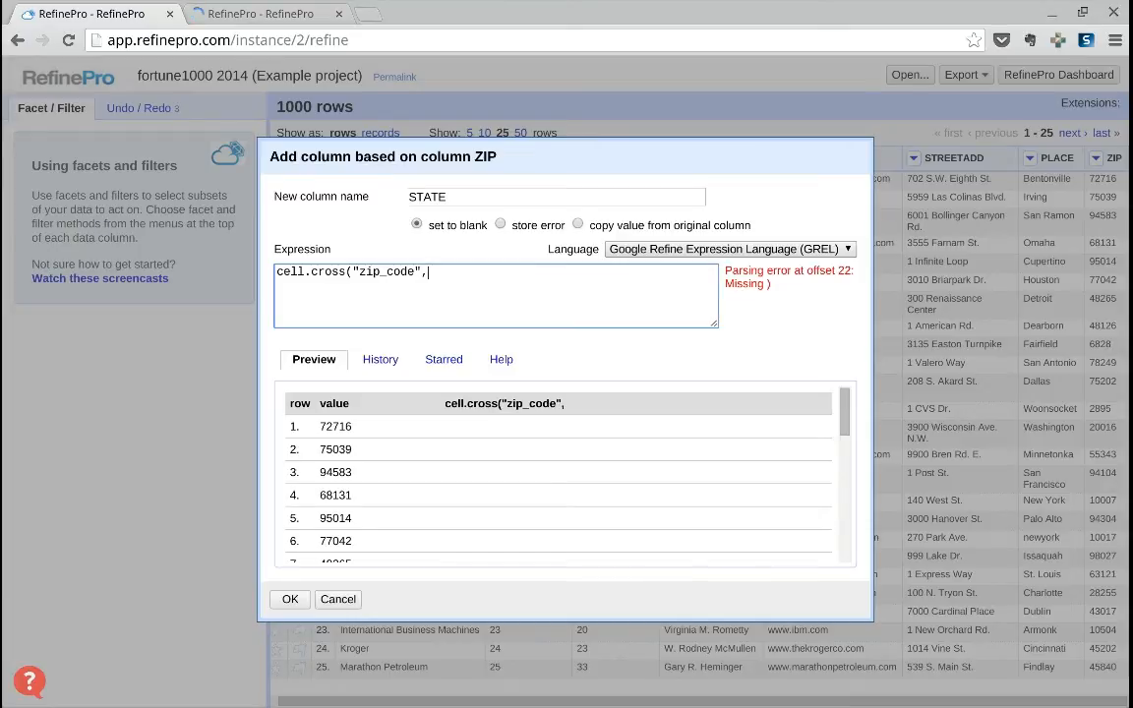
pyautogui.write('"')
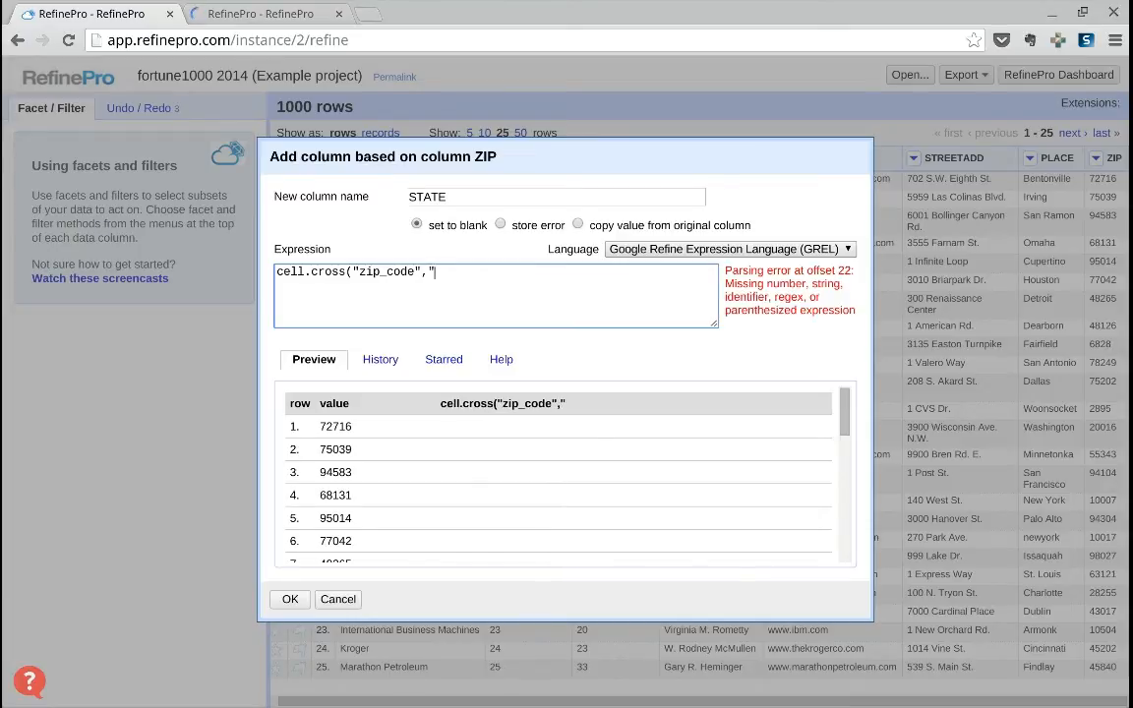
pyautogui.write('ZIP"')
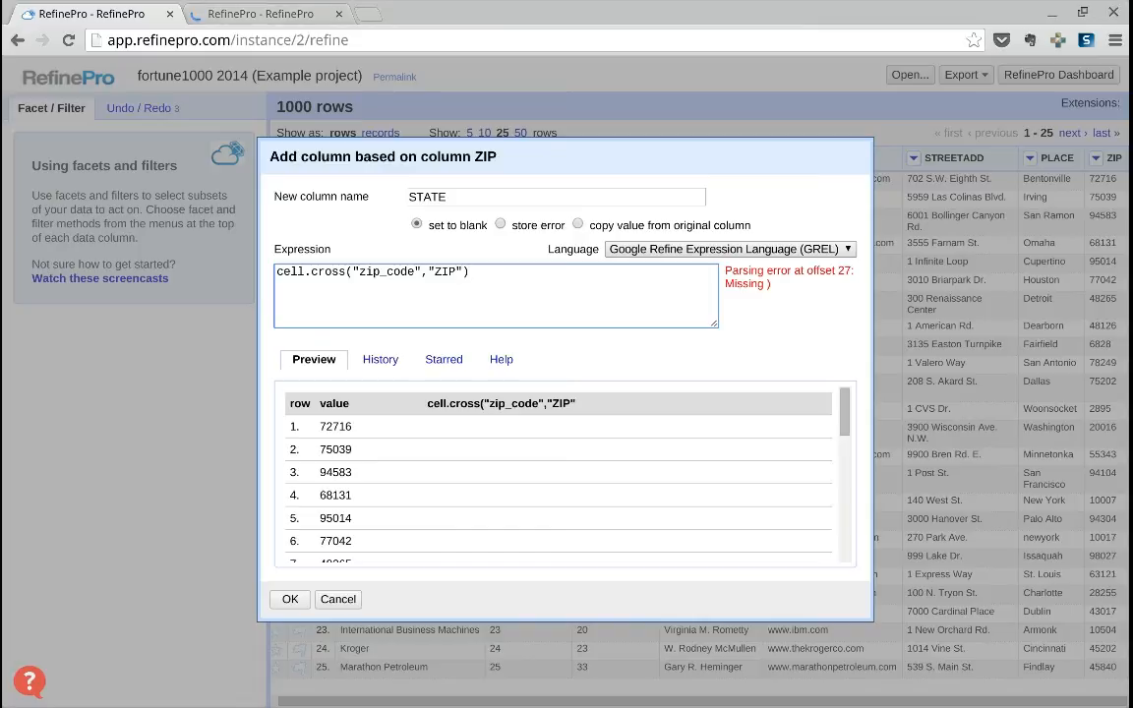
# Extend the expression with .cells["STATE"].value[0] so the preview shows state abbreviations.
pyautogui.write('.')
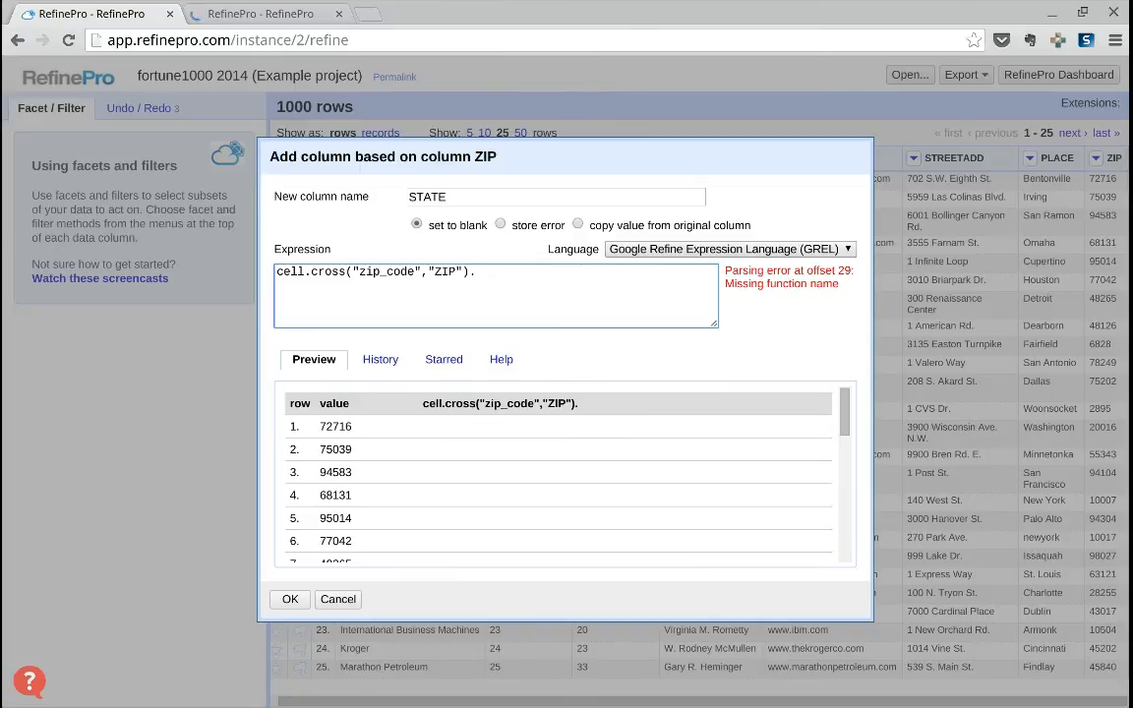
pyautogui.write('.cells')
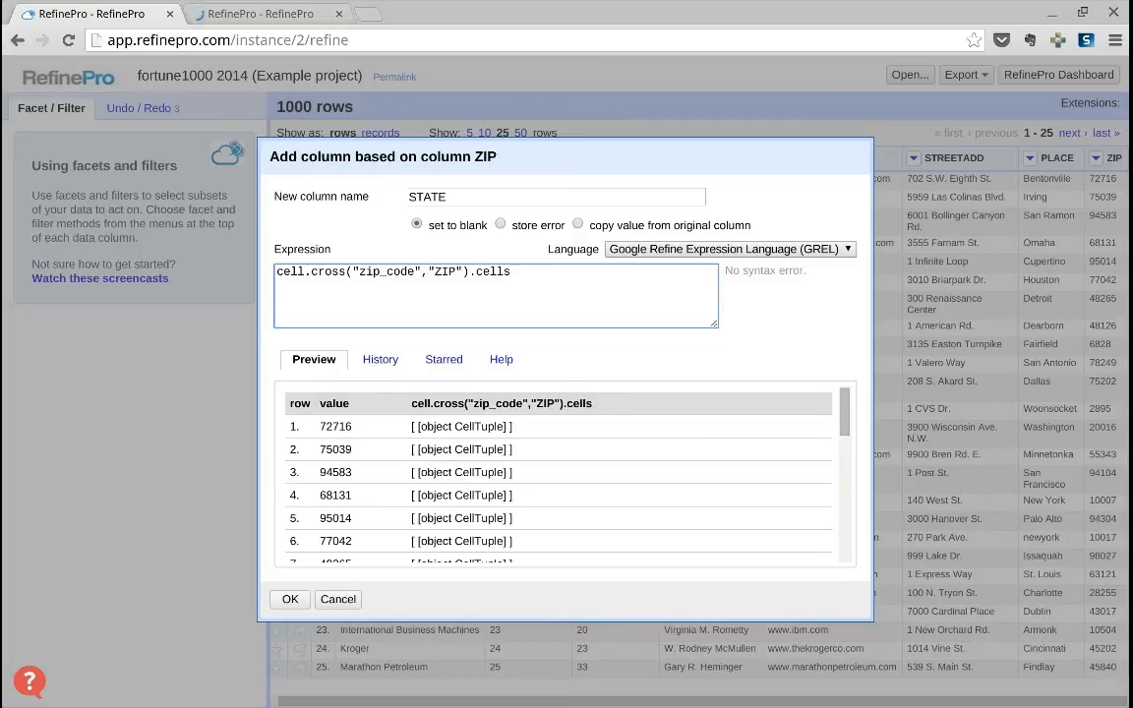
pyautogui.write('[')
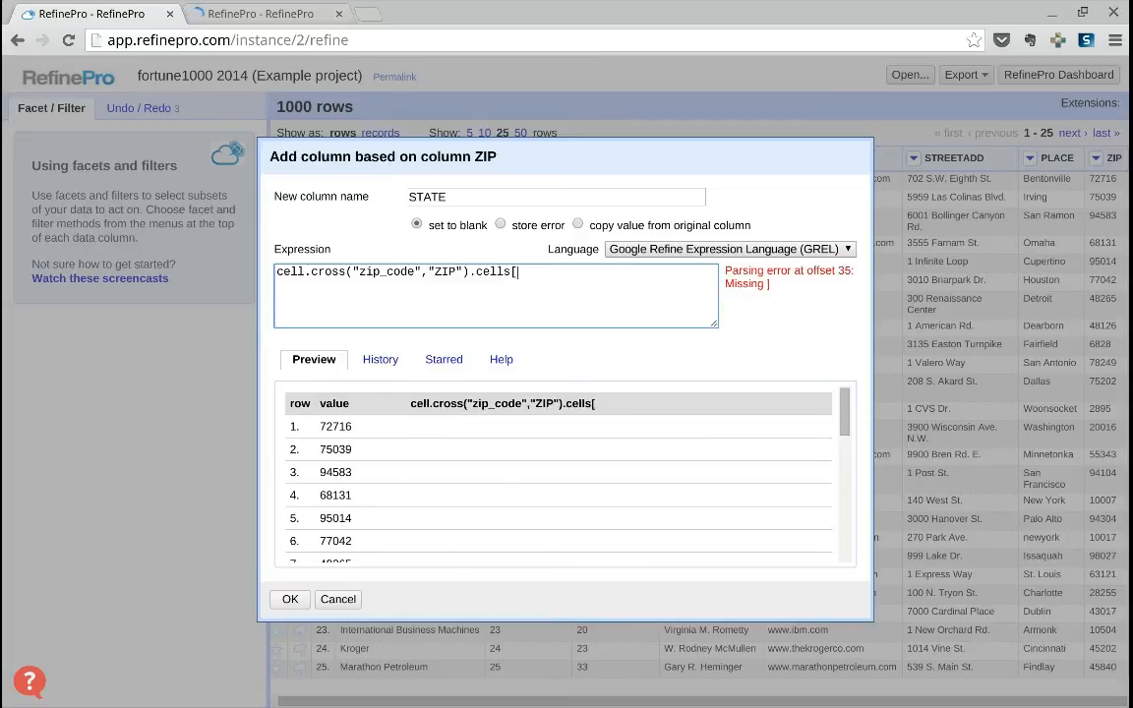
pyautogui.write('"STATE"')
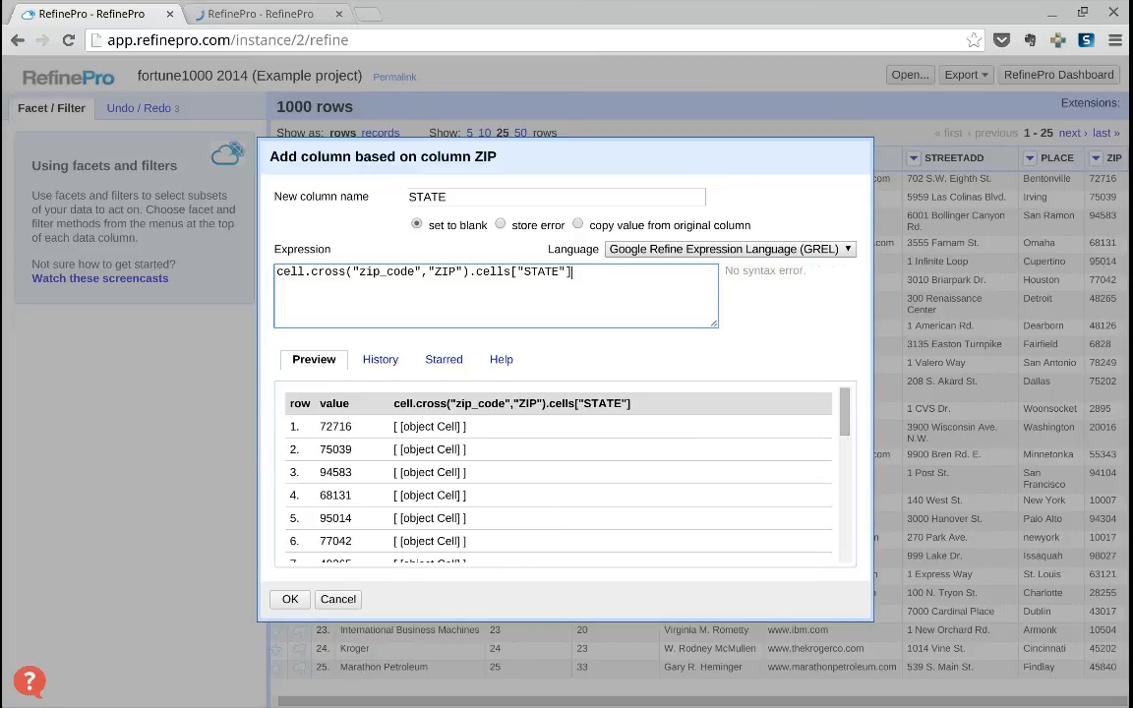
pyautogui.write('.value')
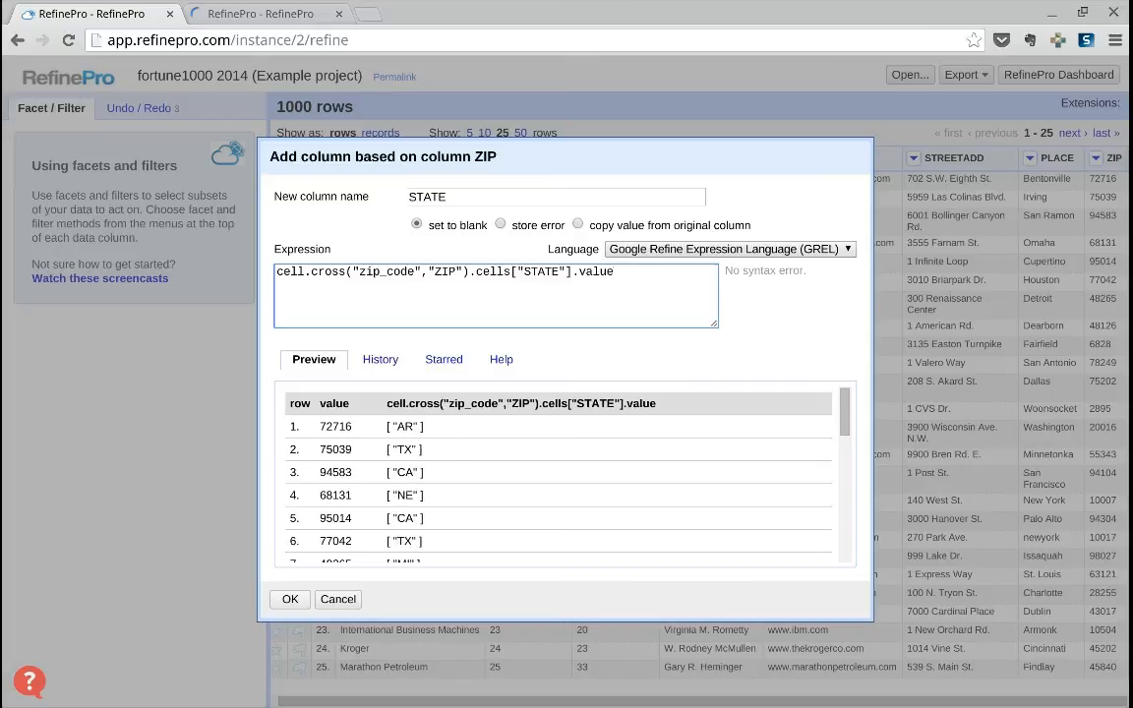
pyautogui.moveTo(537, 358)
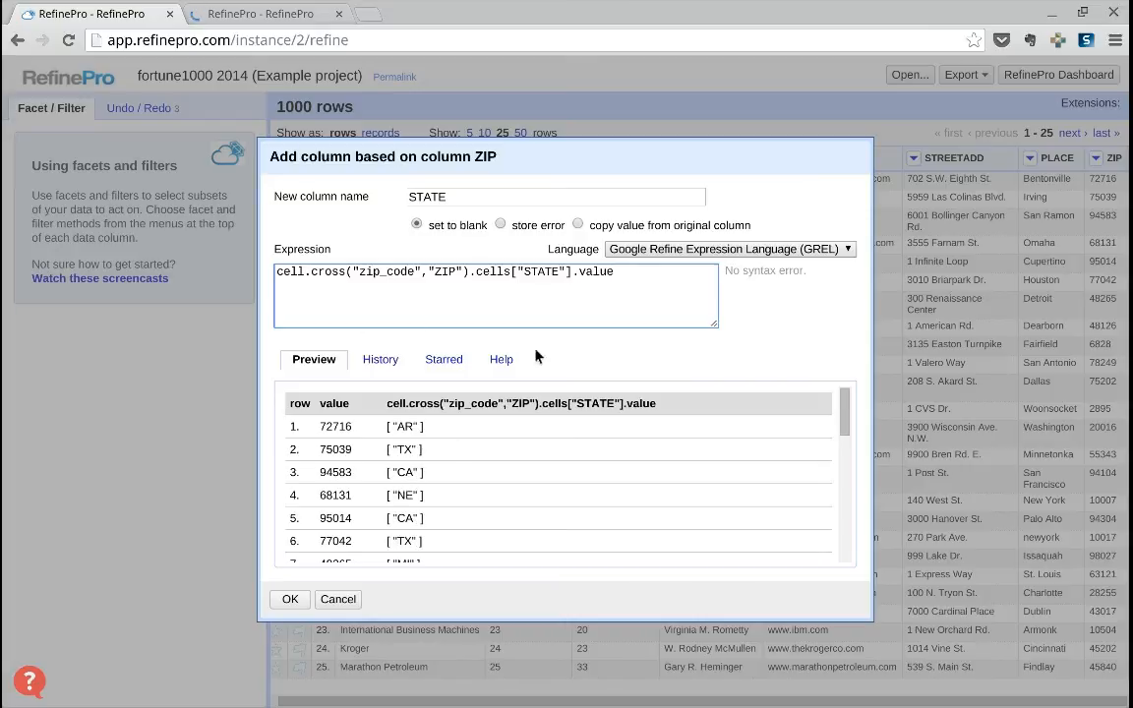
pyautogui.write('[')
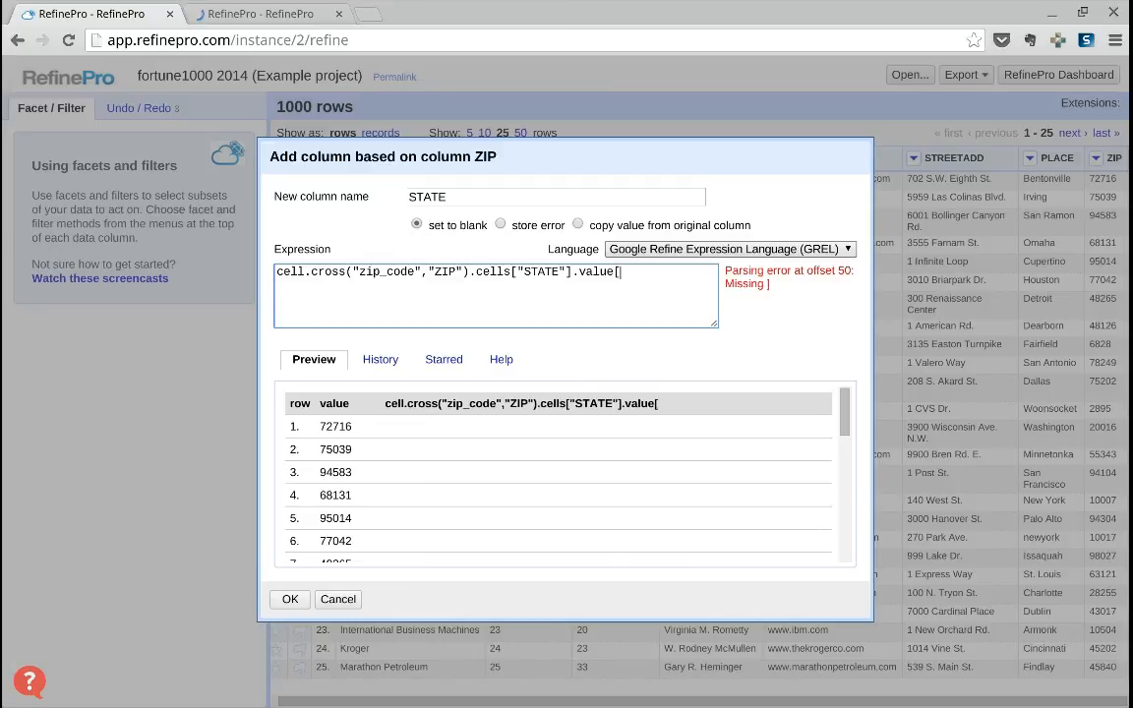
pyautogui.write('0]')
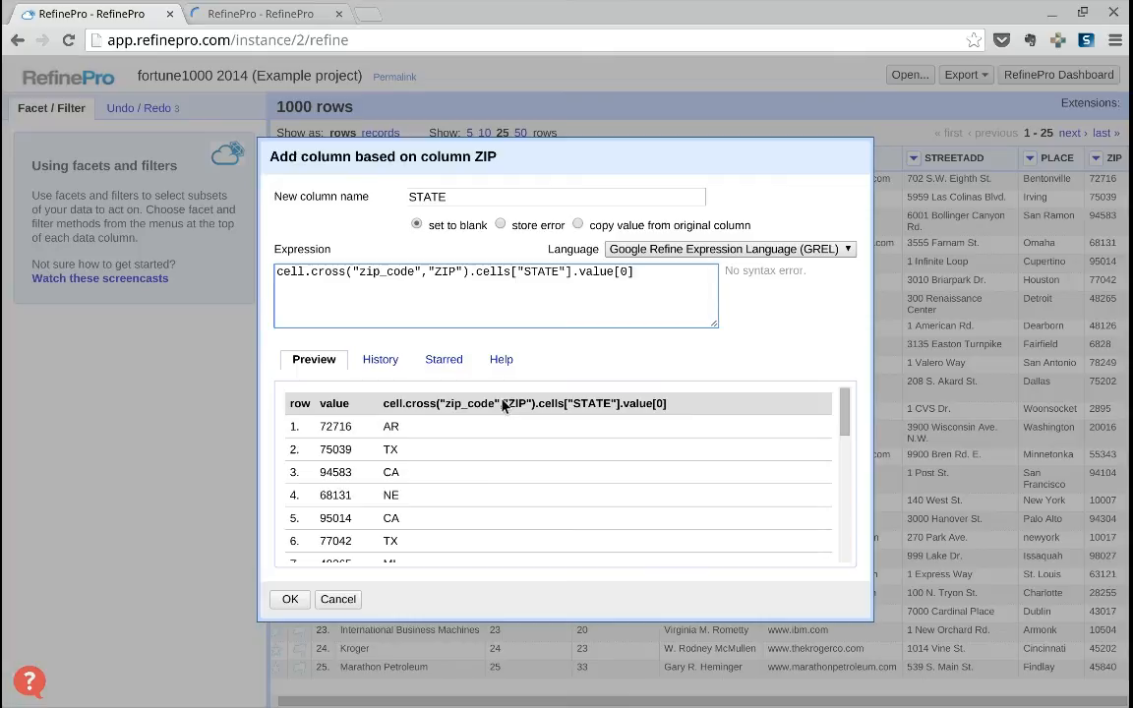
pyautogui.click(289, 598)
pyautogui.write('PLAC')
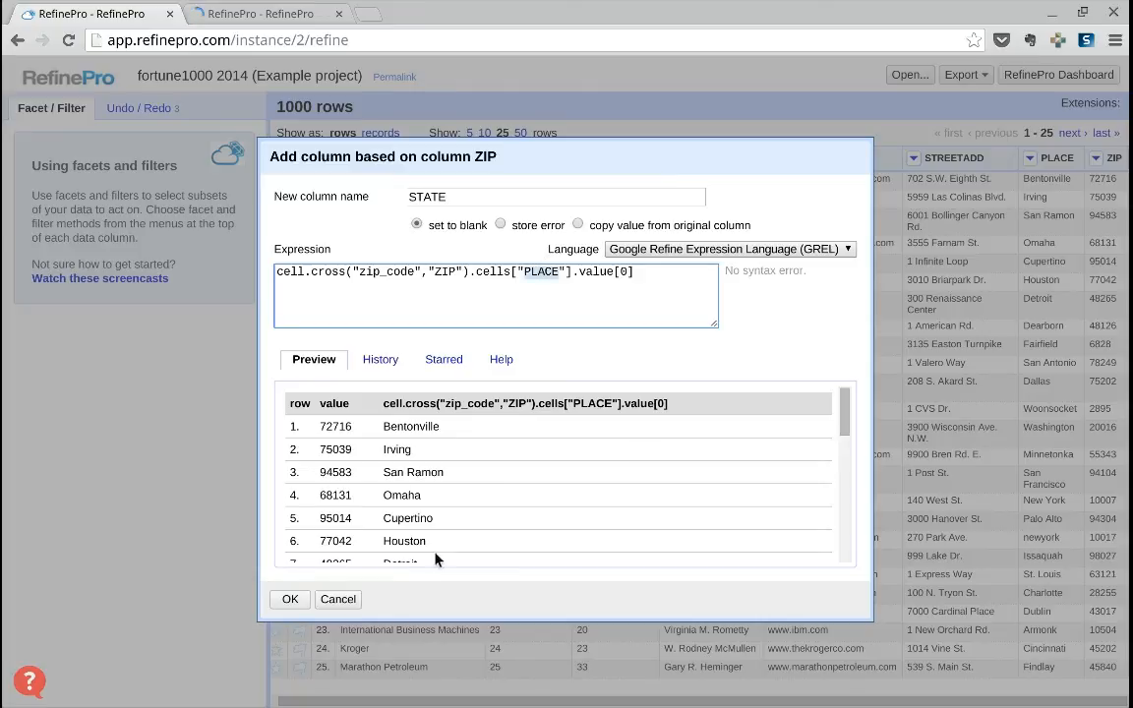
# Review the previewed values and confirm, creating the STATE column for all 1000 rows.
pyautogui.scroll(-3)
pyautogui.write('STAT')
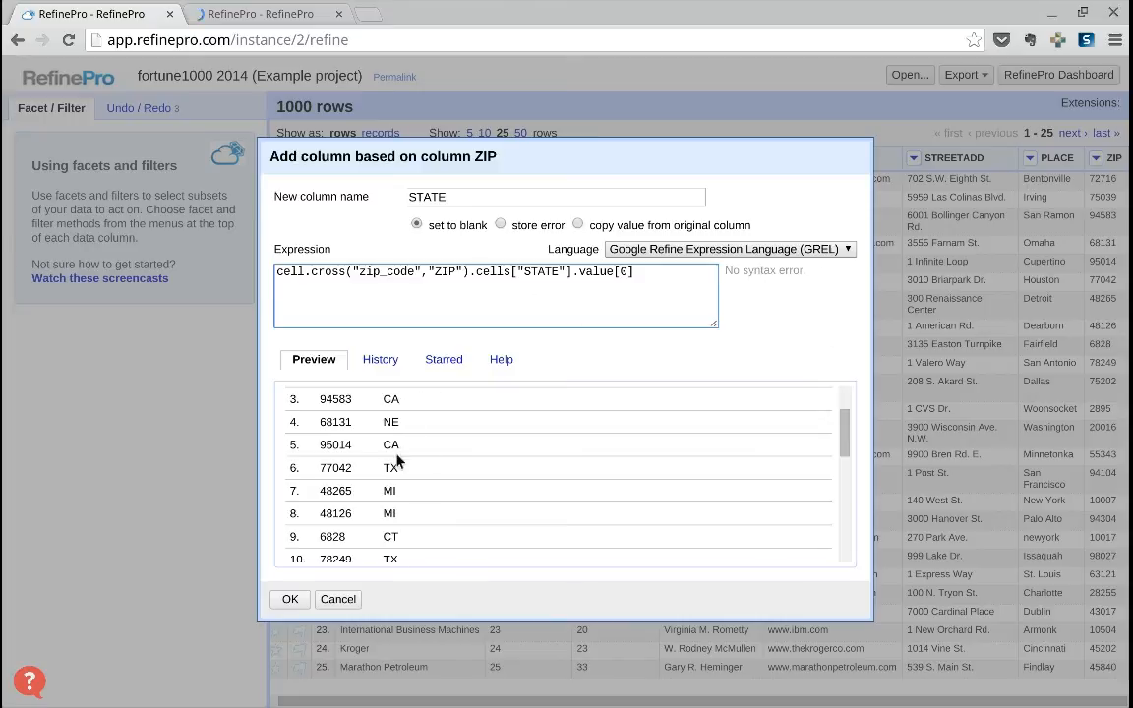
pyautogui.click(289, 598)
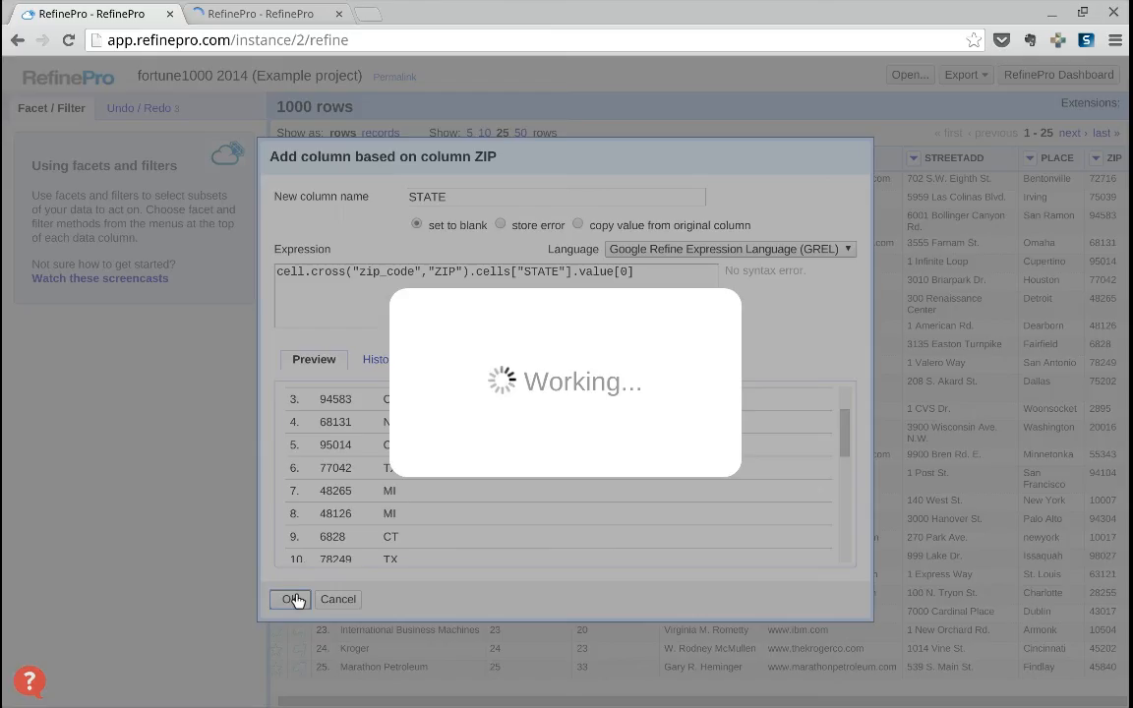
pyautogui.click(292, 599)
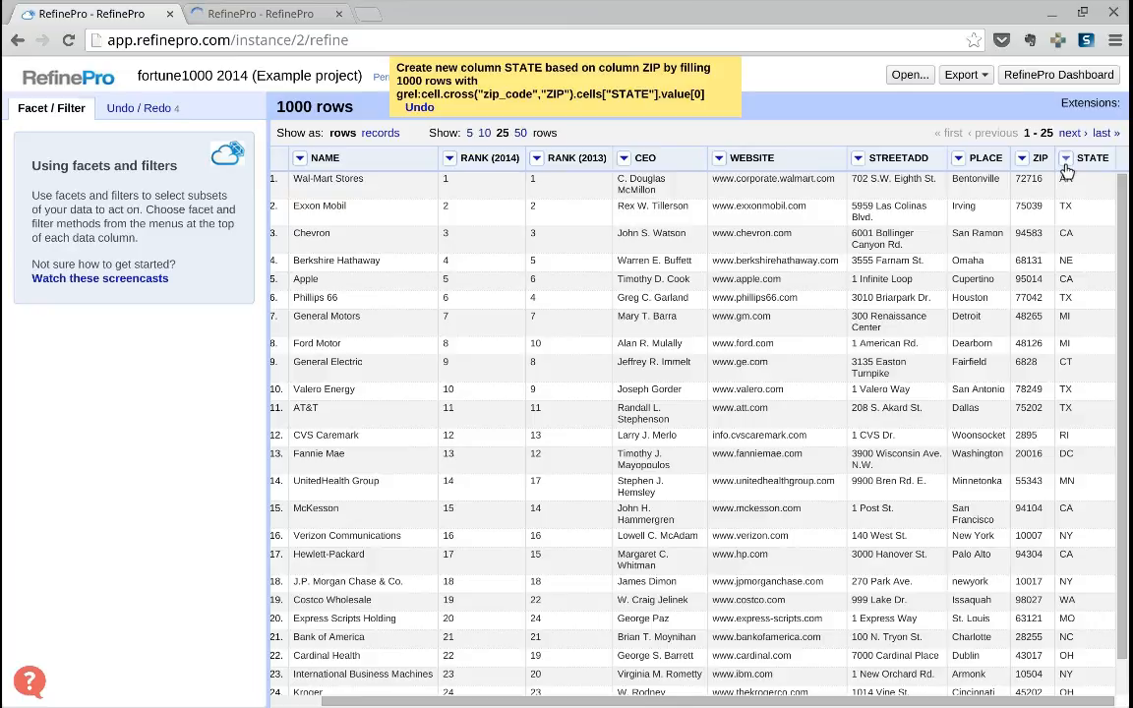
# Add a text facet on STATE listing 45 state choices with counts such as TX 104.
pyautogui.click(1067, 158)
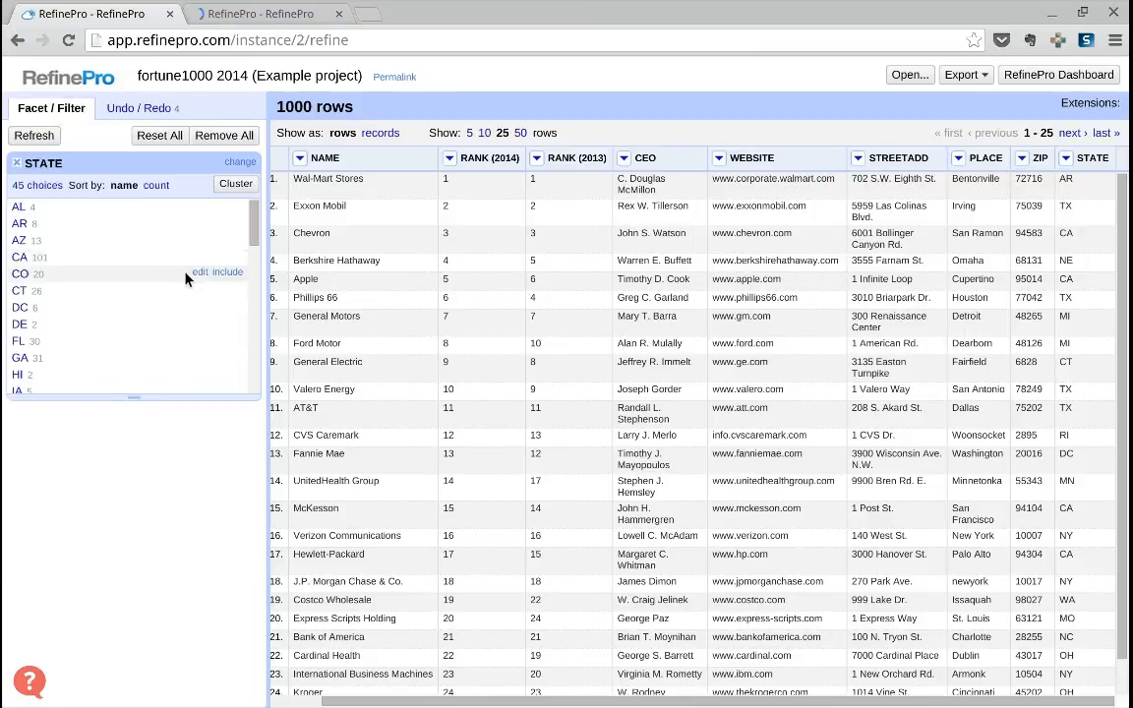
pyautogui.scroll(-3)
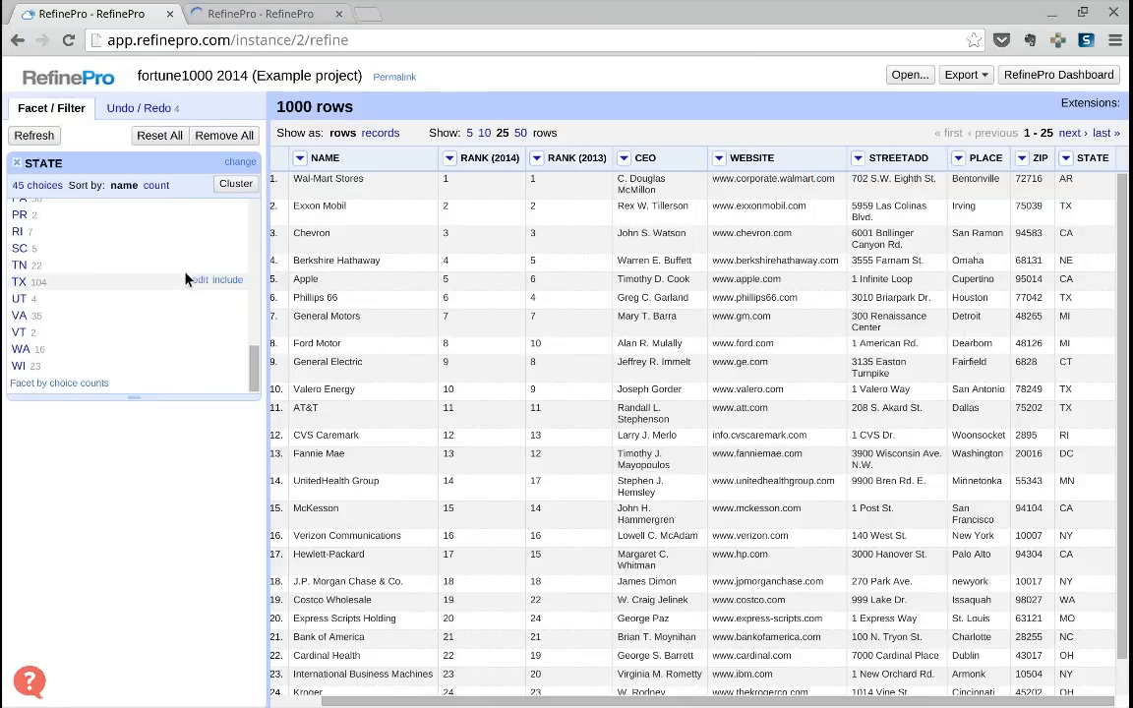